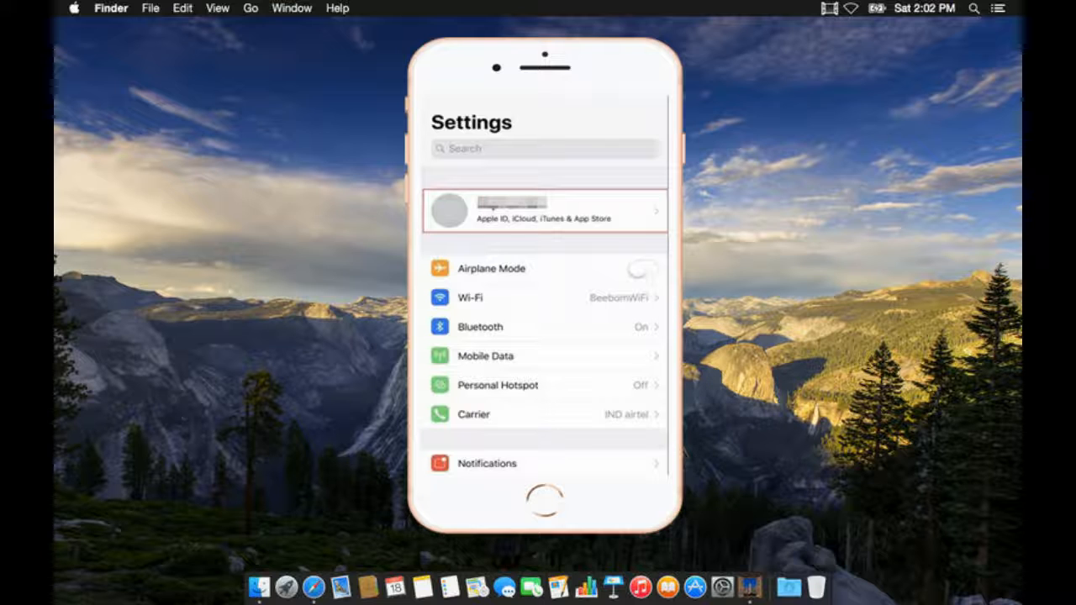
Open the Apple ID account page from the banner at the top of Settings
left_click(545, 211)
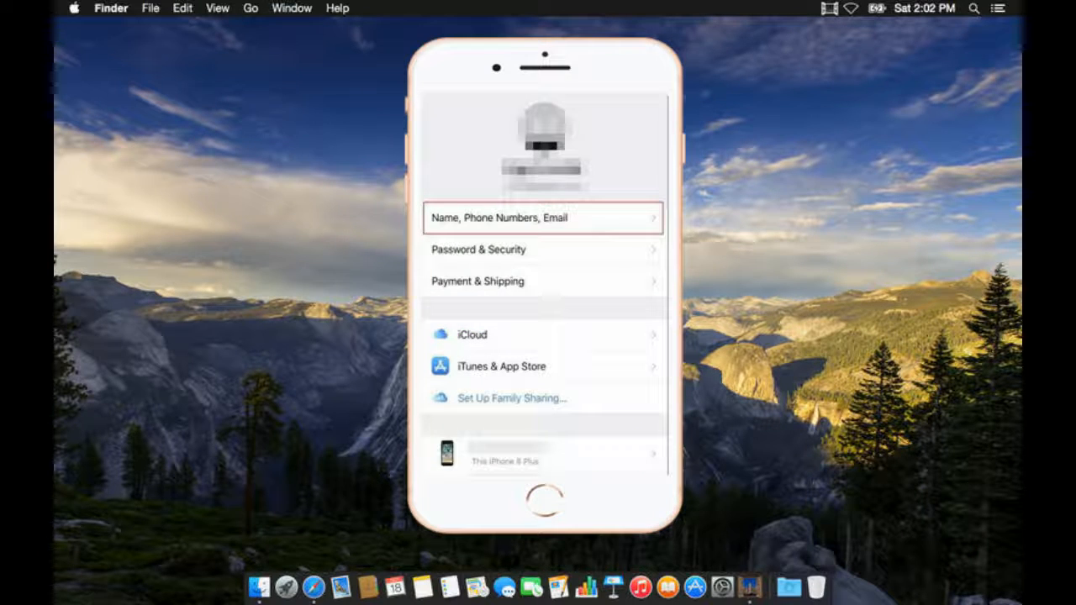